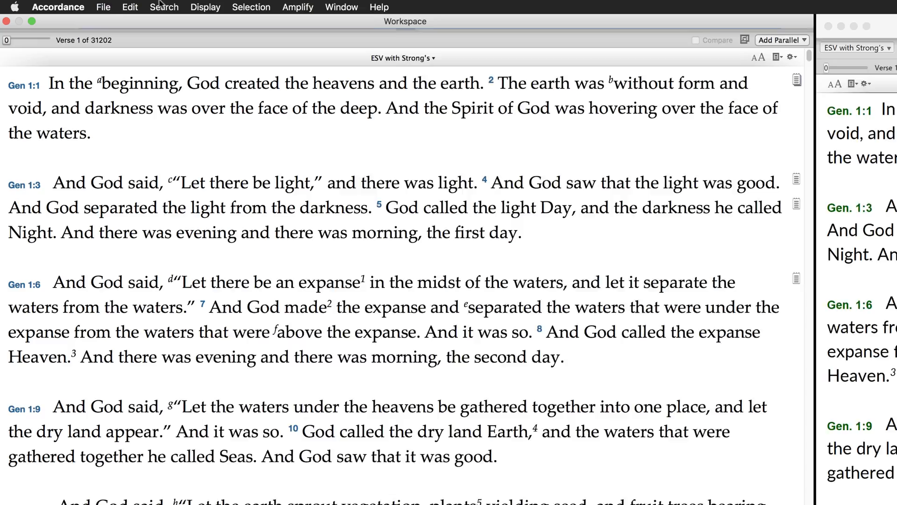
- Add a search condition, switch it from Range to Scope, and set the scope to Verse
{"action": "left_click", "coordinate": [164, 7]}
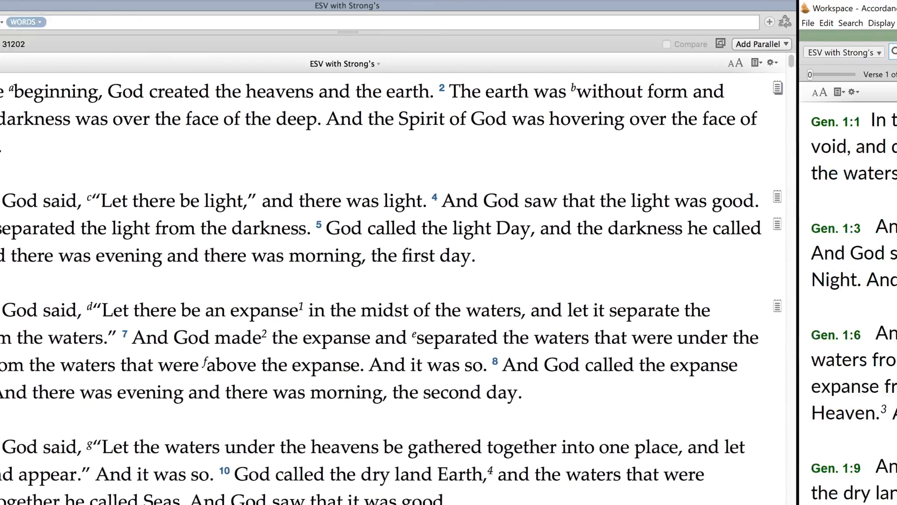
{"action": "left_click", "coordinate": [53, 22]}
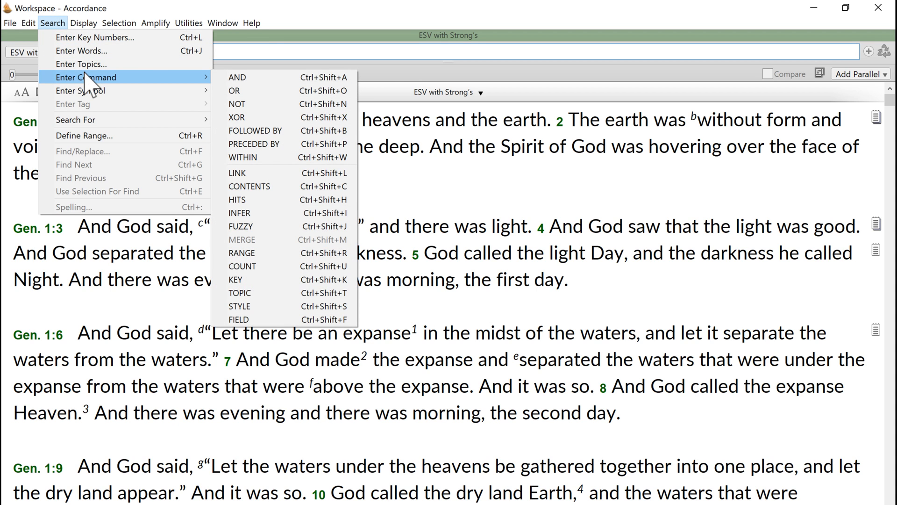
{"action": "mouse_move", "coordinate": [269, 104]}
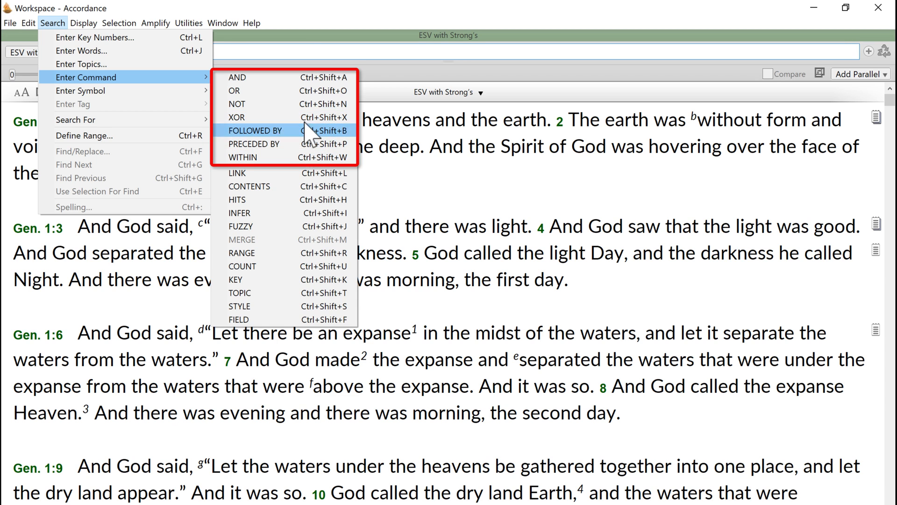
{"action": "mouse_move", "coordinate": [281, 157]}
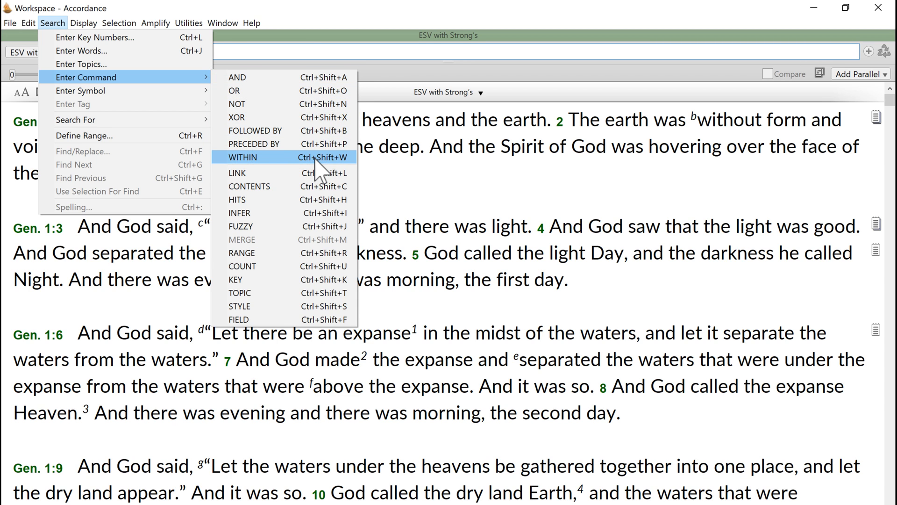
{"action": "mouse_move", "coordinate": [264, 91]}
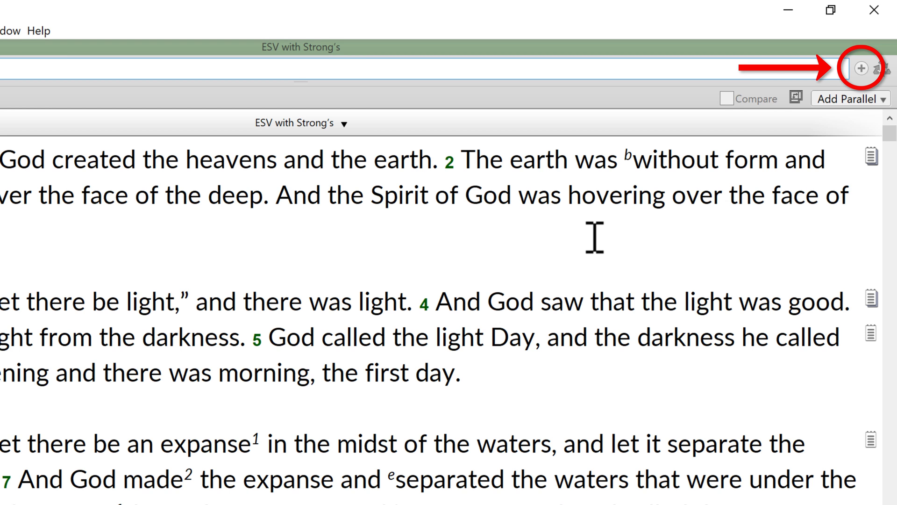
{"action": "double_click", "coordinate": [618, 191]}
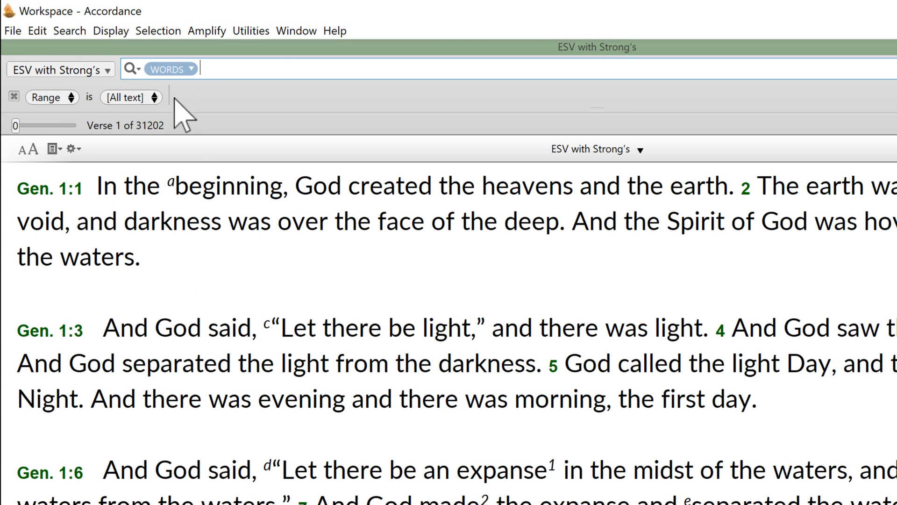
{"action": "left_click", "coordinate": [48, 97]}
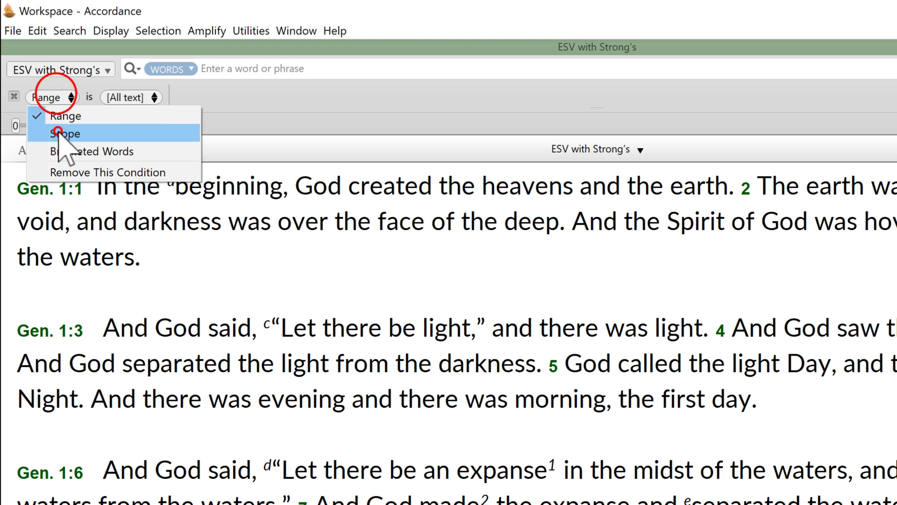
{"action": "left_click", "coordinate": [65, 133]}
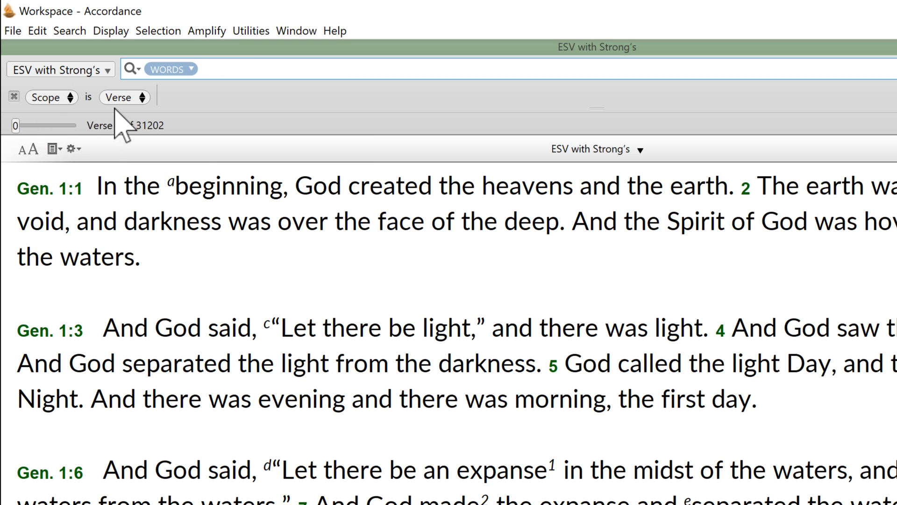
{"action": "left_click", "coordinate": [123, 97]}
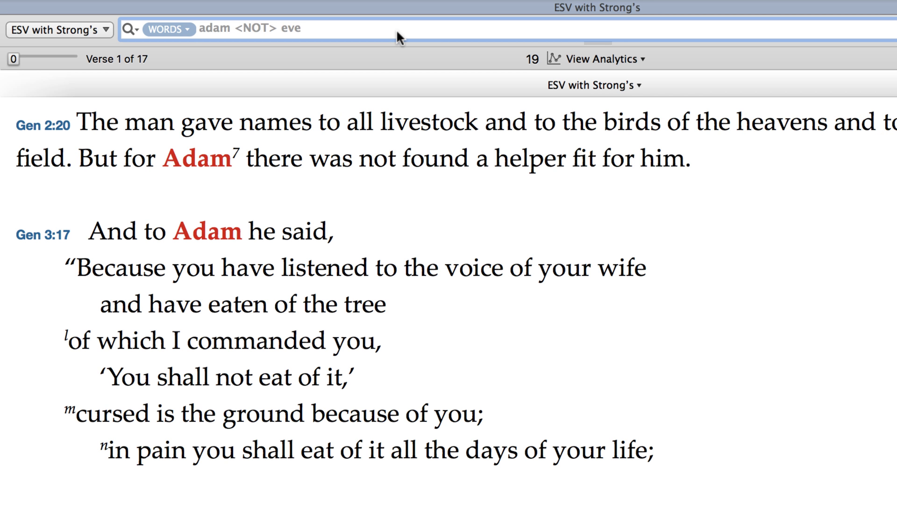
- Change the query adam <NOT> eve to adam <XOR> eve and run it in the ESV with Strong's
{"action": "left_click", "coordinate": [303, 28]}
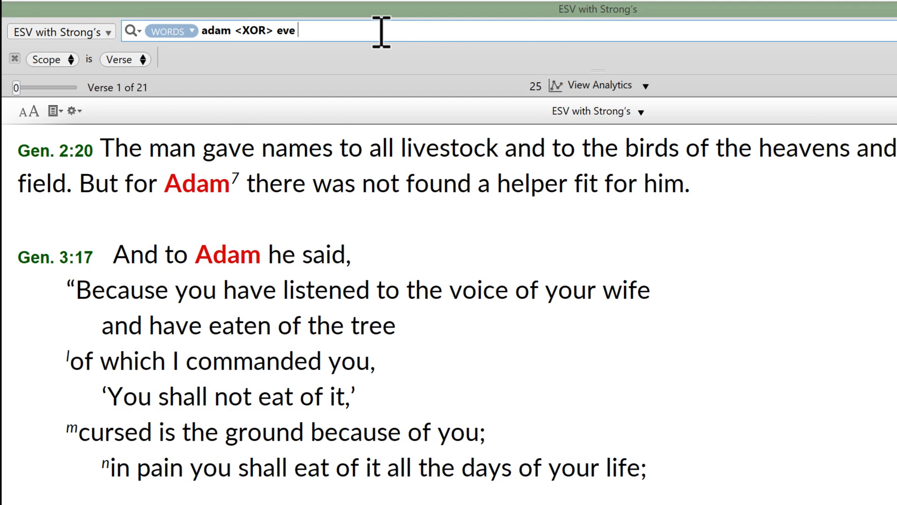
{"action": "scroll", "scroll_direction": "down", "scroll_amount": 3}
{"action": "type", "text": "Moses <WITHIN 5 Words> law"}
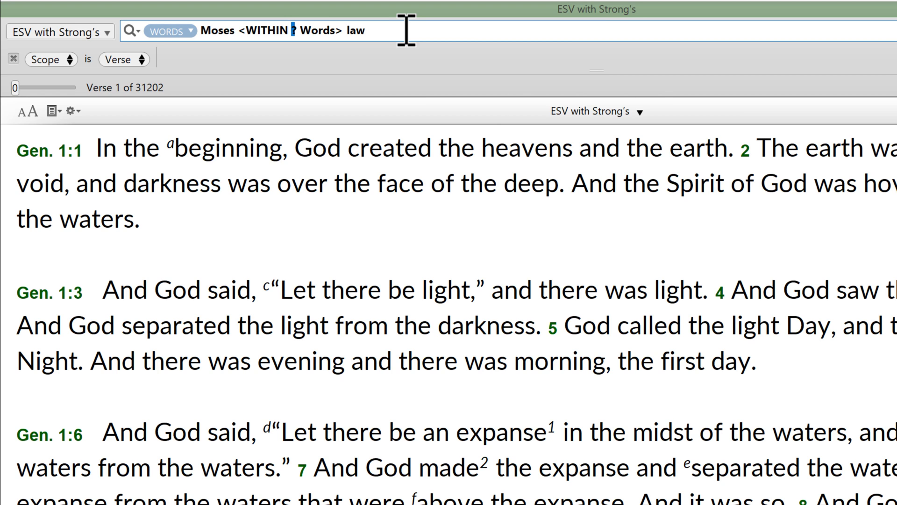
- Replace the ? in Moses <WITHIN ? Words> law with 3
{"action": "type", "text": "3"}
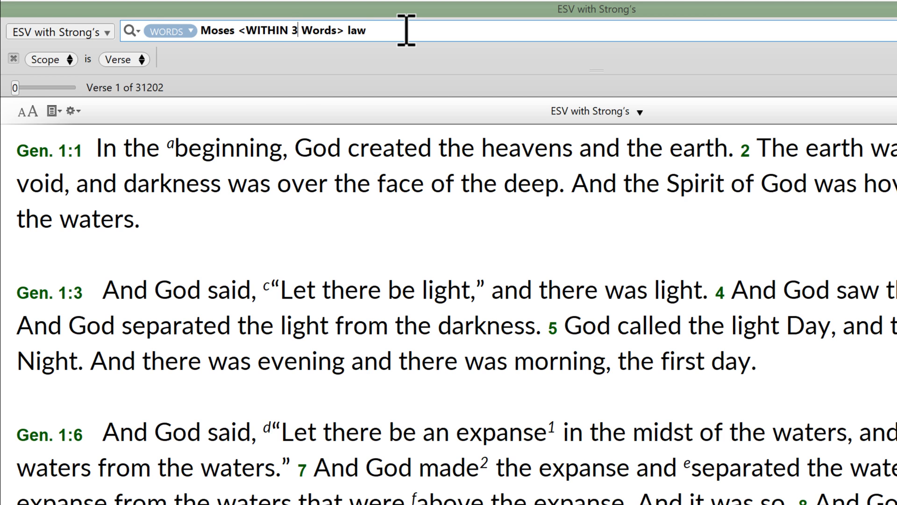